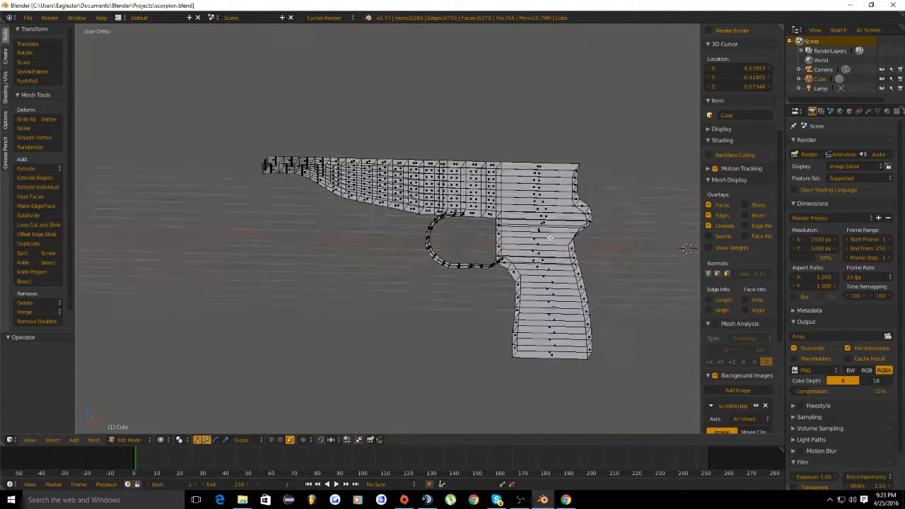
View the trigger guard mesh in front orthographic over the Scorpion reference photo, zoomed in
key(KP_1)
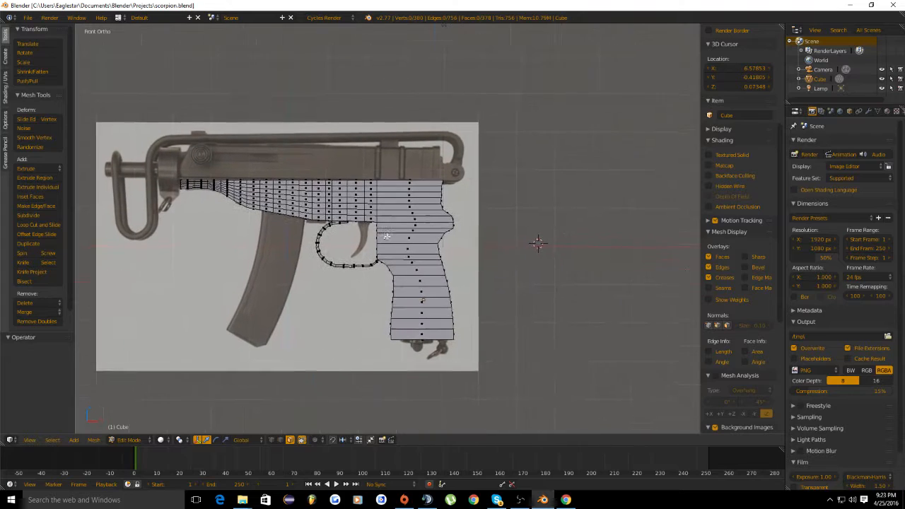
scroll(up, 3)
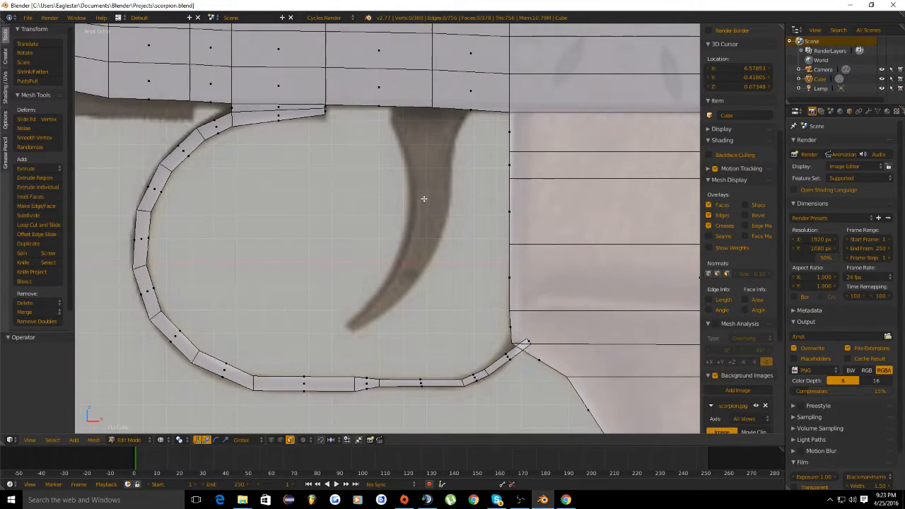
Add a new cube near the top of the trigger guard and enter mesh editing on it
click(6, 45)
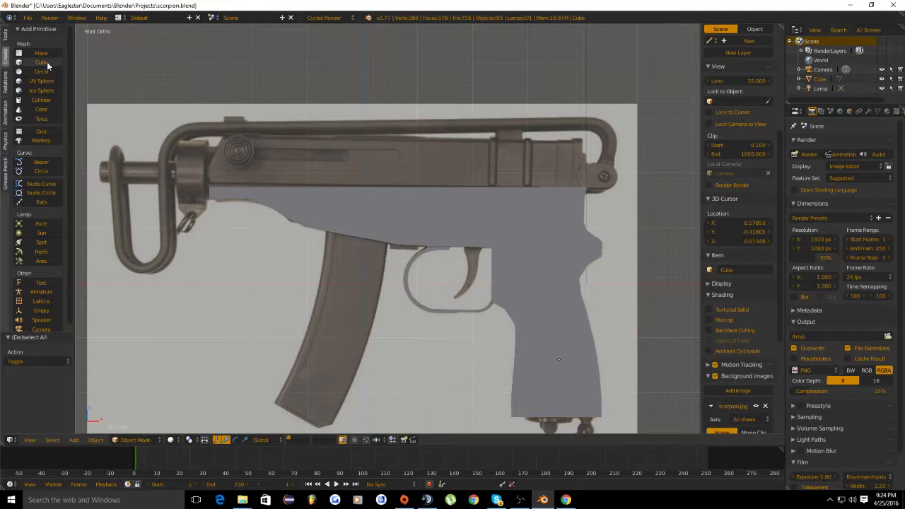
click(41, 62)
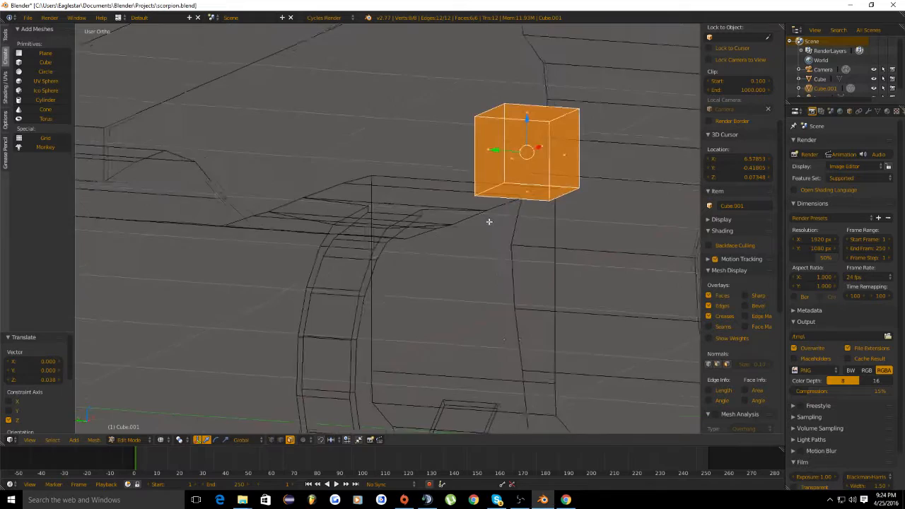
Extrude the cube's bottom face downward and scale it into a narrower section above the trigger
key(KP_1)
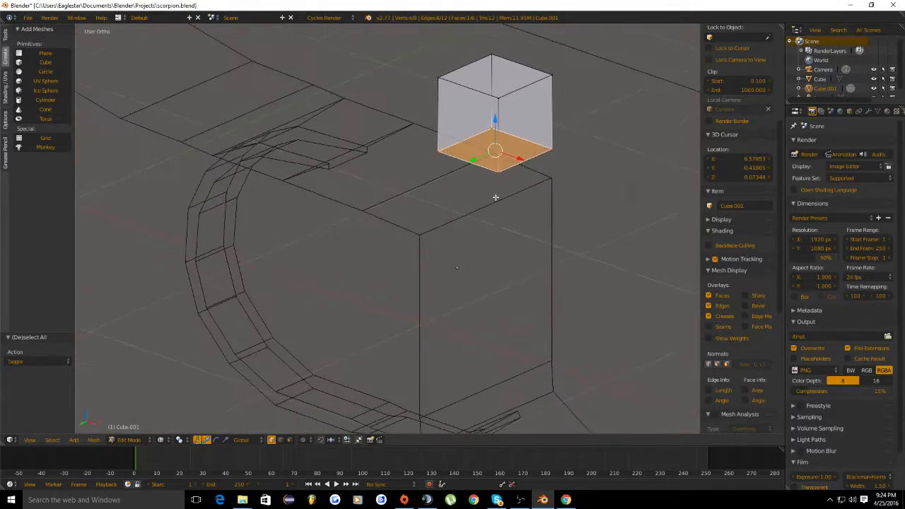
key(KP_1)
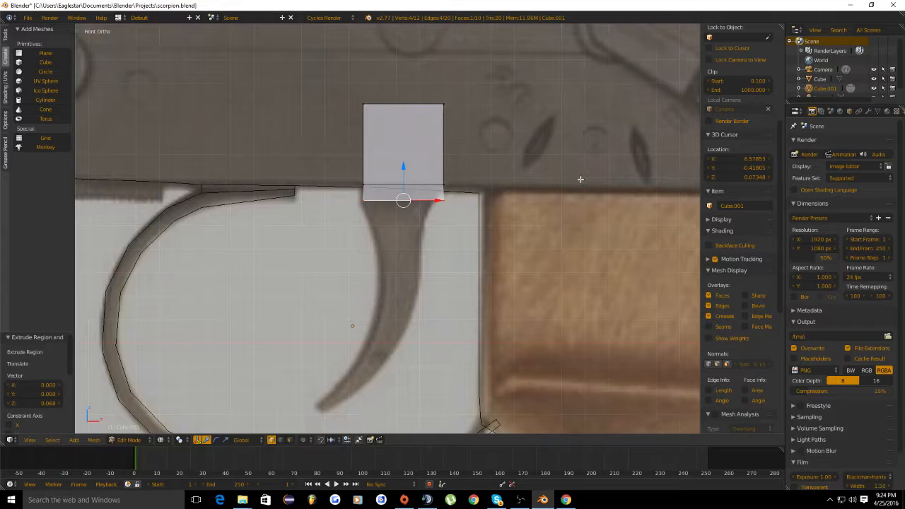
mouse_move(477, 205)
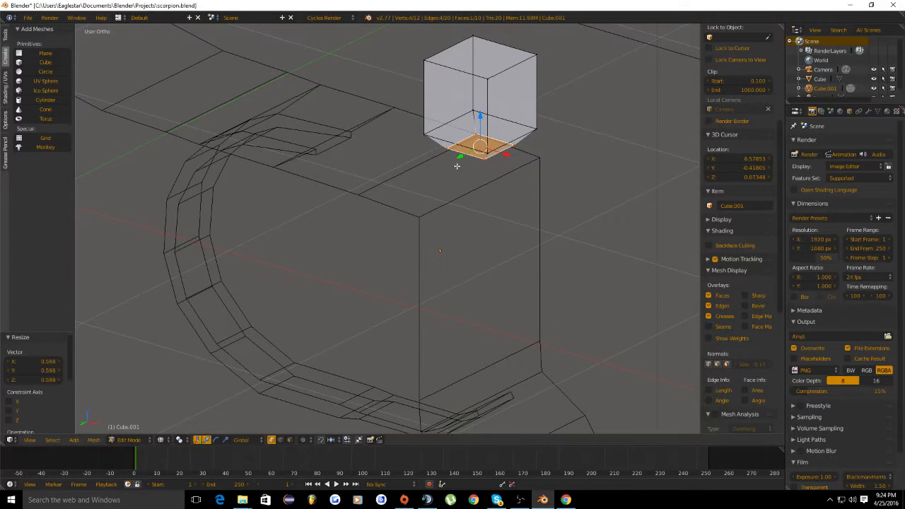
drag(456, 167, 529, 196)
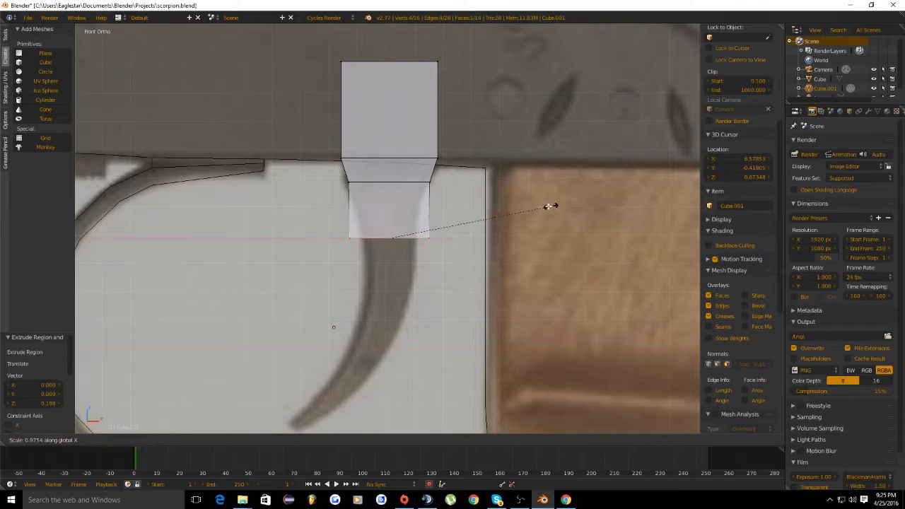
drag(551, 206, 492, 215)
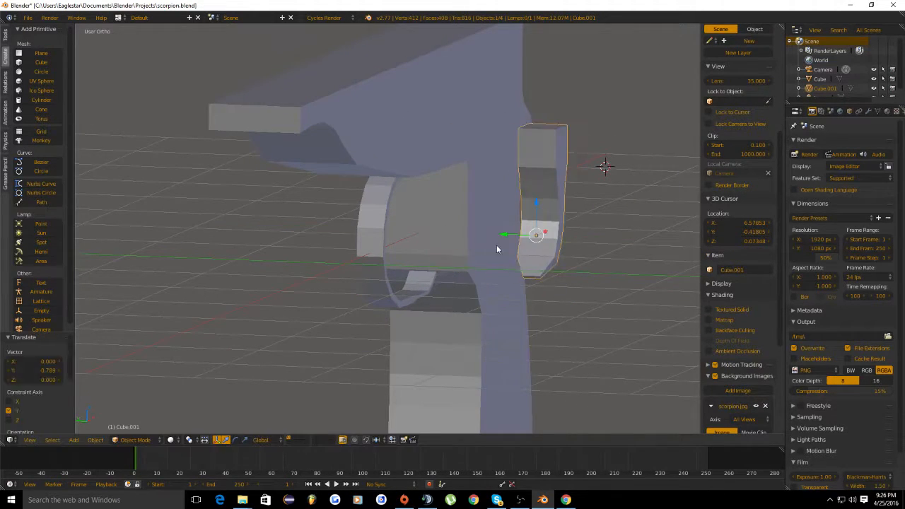
Finish shaping the thin curved trigger blade and return to Object Mode
key(Tab)
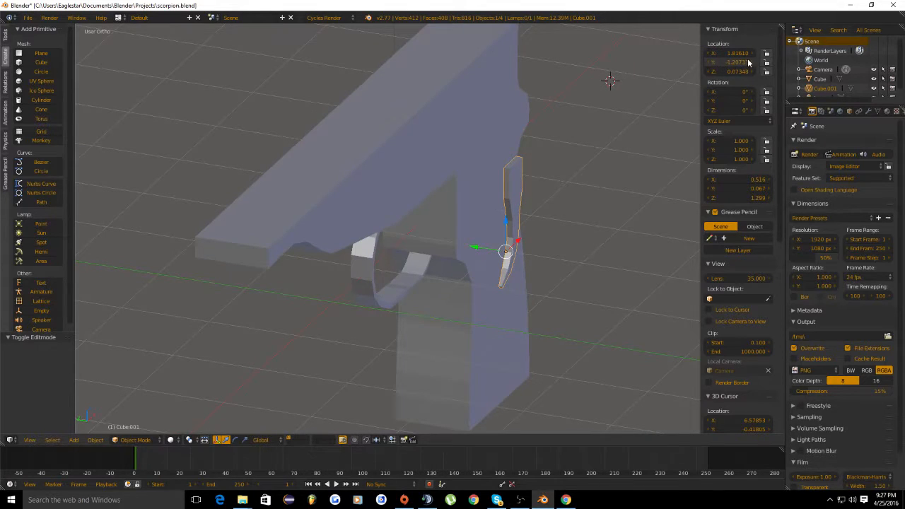
click(738, 62)
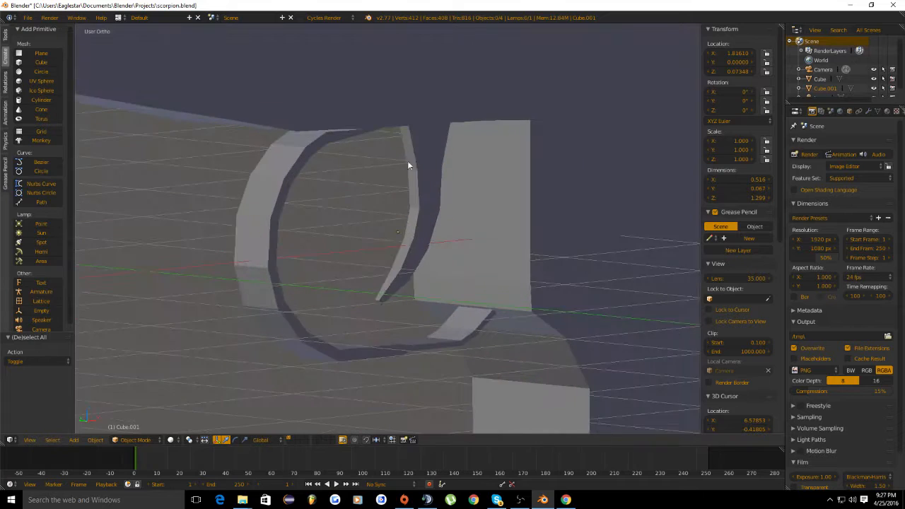
drag(407, 166, 535, 145)
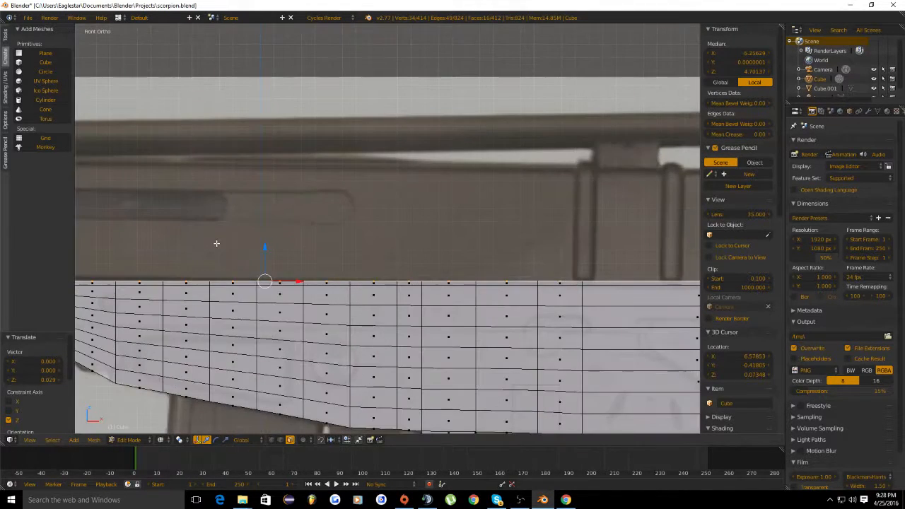
Zoom in on the top-edge vertices aligned to the receiver outline in the reference
scroll(up, 3)
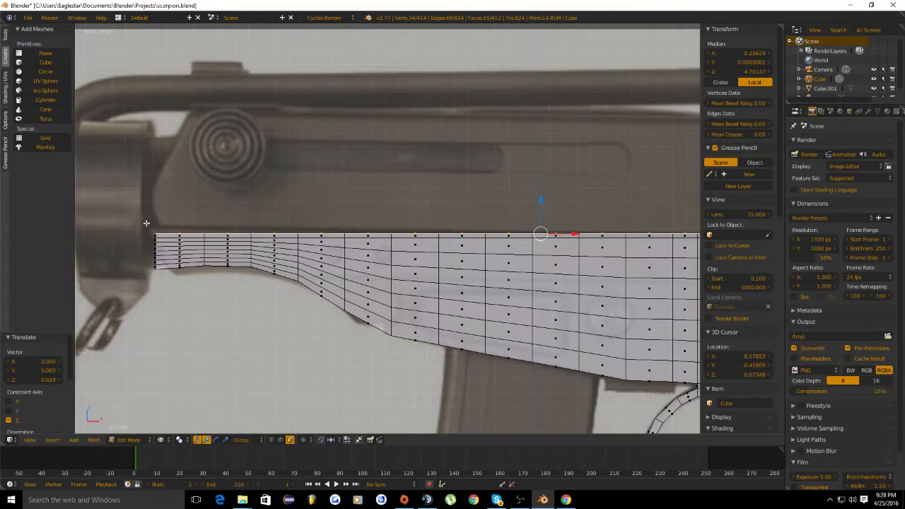
mouse_move(410, 296)
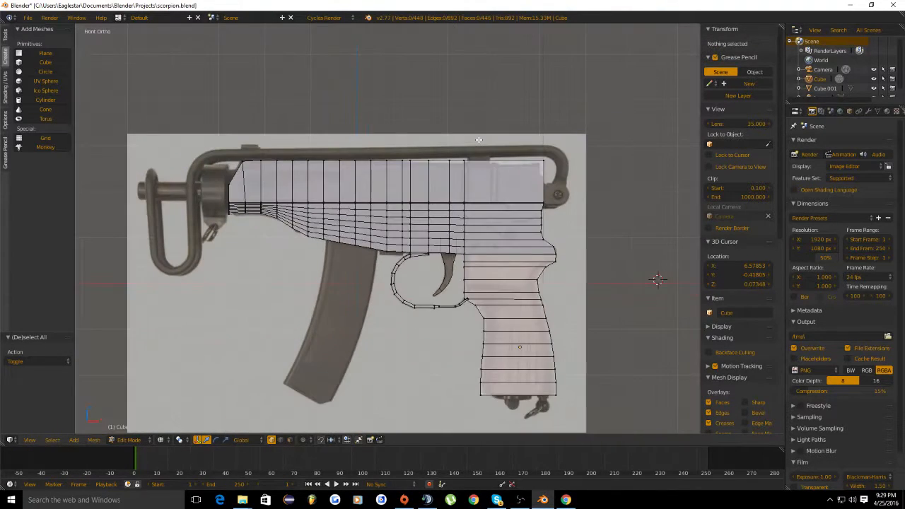
Zoom into the rear body section to adjust its vertices against the reference outline
scroll(up, 3)
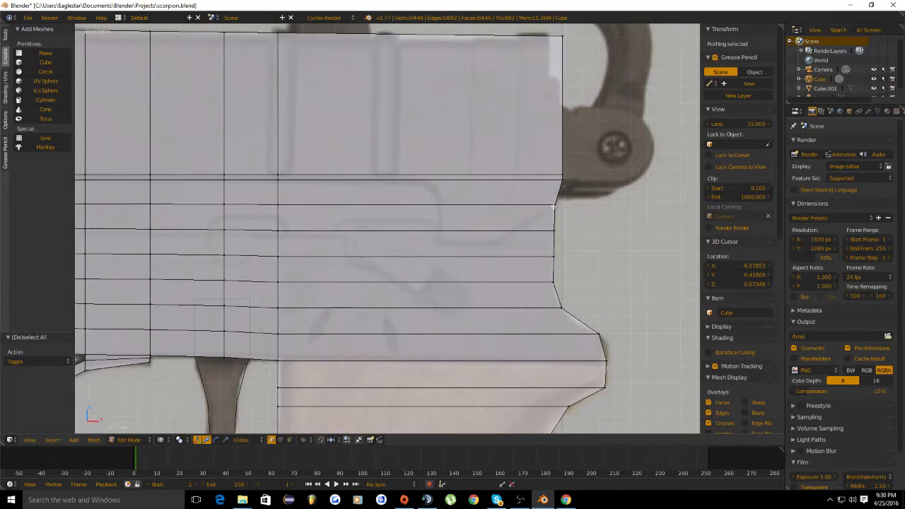
mouse_move(505, 246)
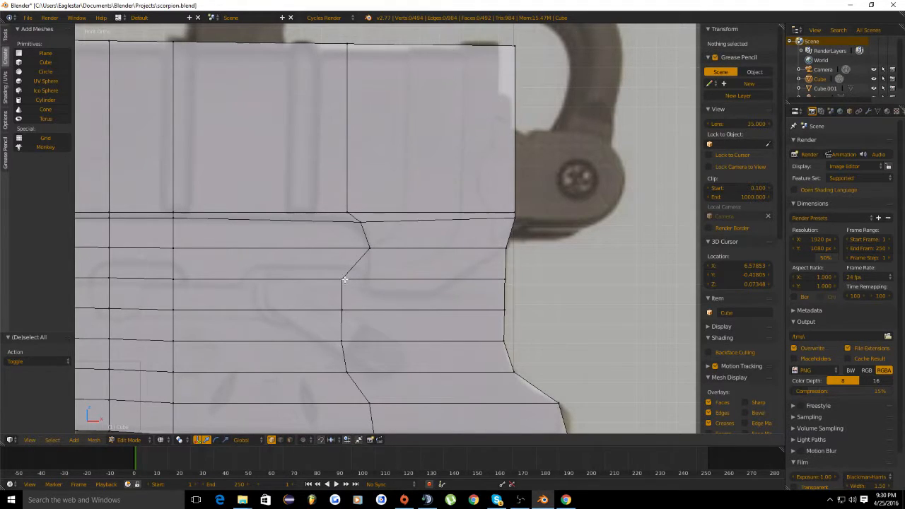
Move a rear-body vertex sideways so its horizontal edge line follows the reference contour
click(343, 280)
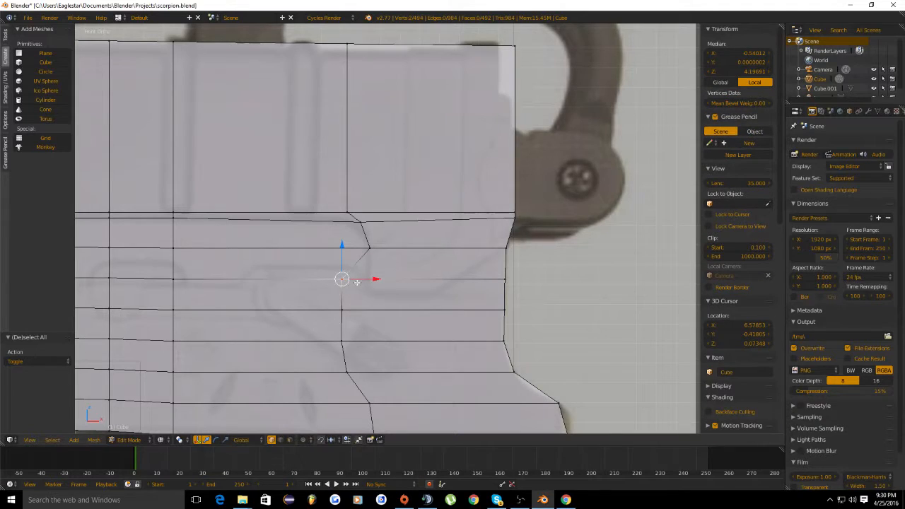
drag(342, 279, 368, 278)
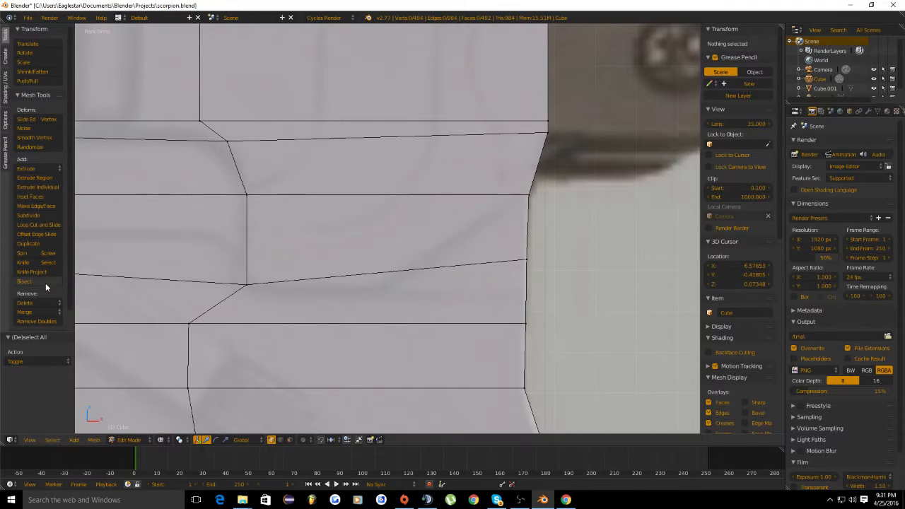
Place a Knife cut point across a face in the rear body section
click(22, 262)
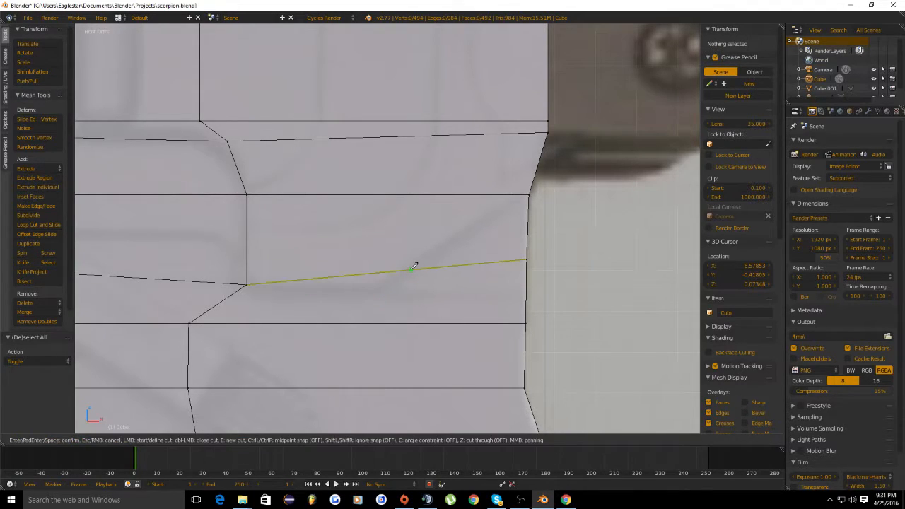
mouse_move(516, 193)
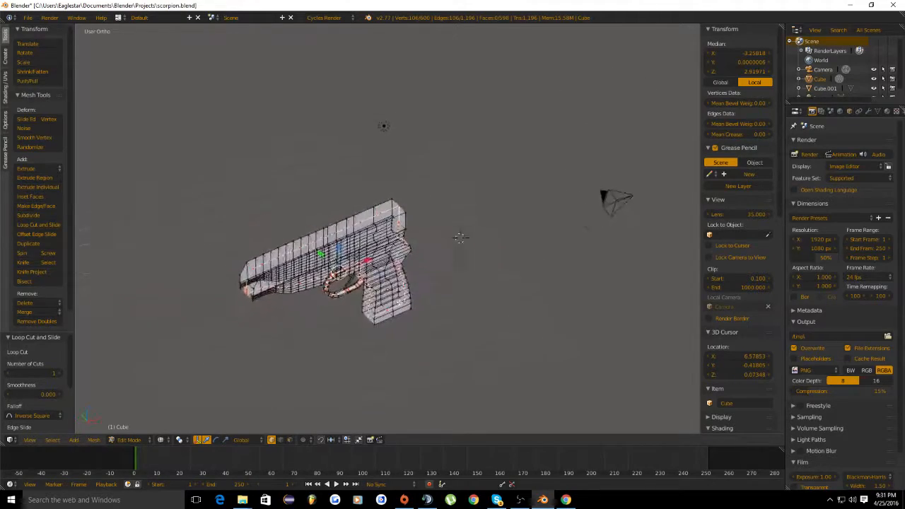
Orbit to check the mesh with its new edge loop, then leave mesh editing
drag(459, 238, 438, 274)
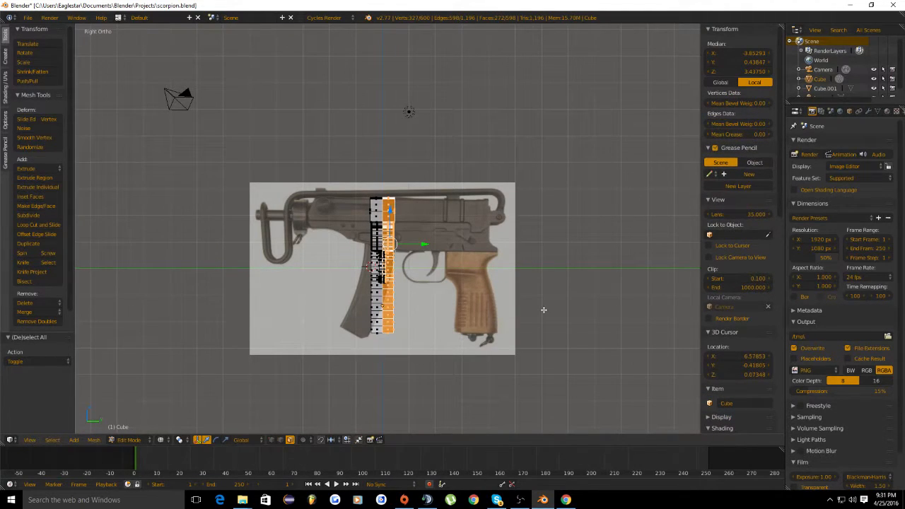
key(x)
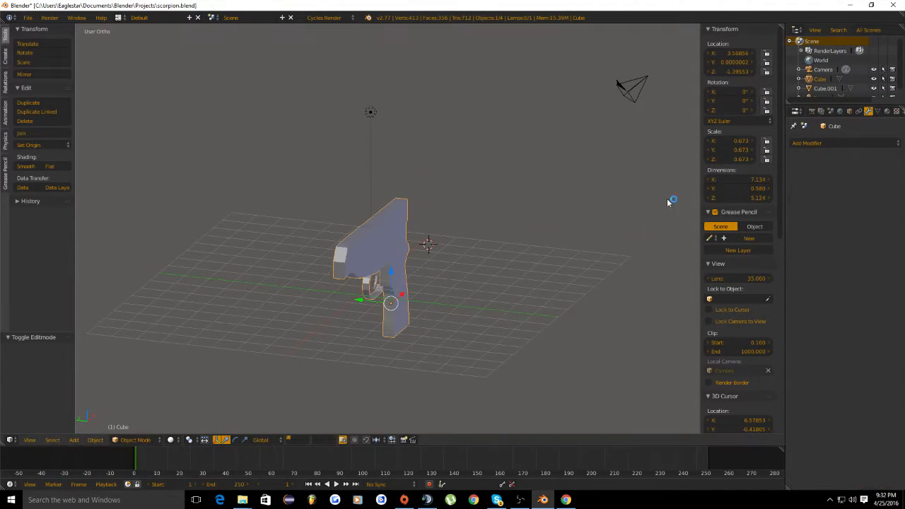
Show the gun body's empty modifier stack in the Properties editor
click(806, 143)
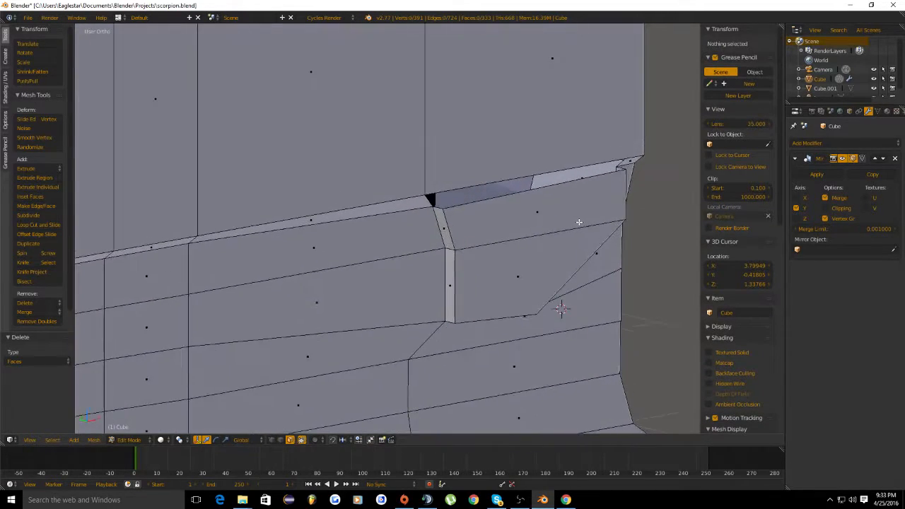
Select the mesh region near the gap in the gun body's upper section
click(450, 217)
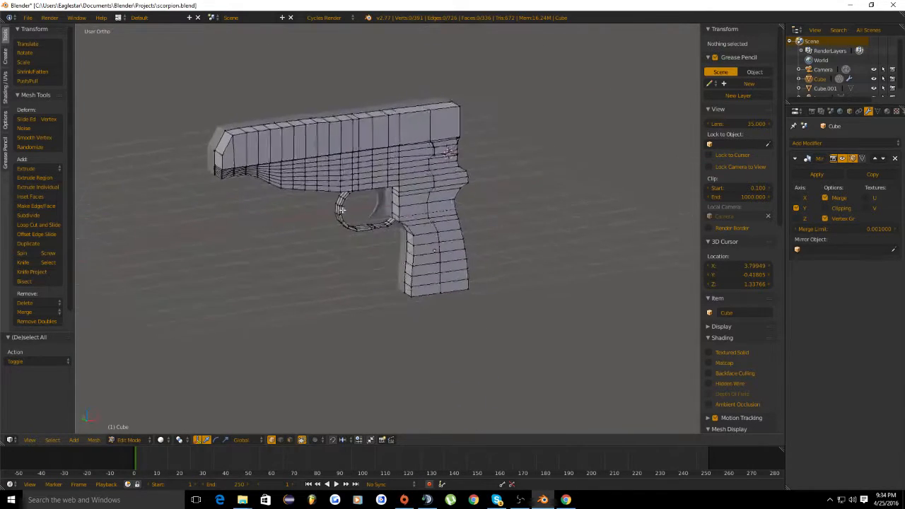
key(KP_1)
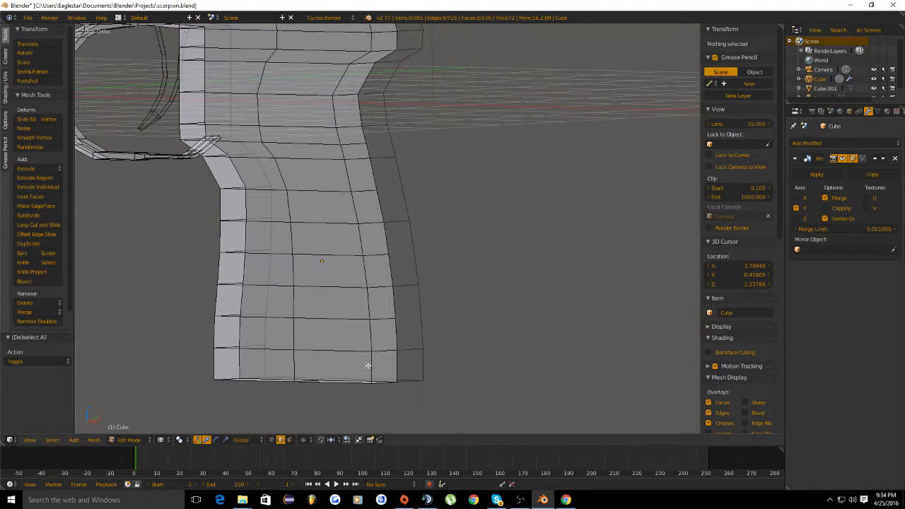
Select the grip's front and back vertical edges for beveling
click(367, 364)
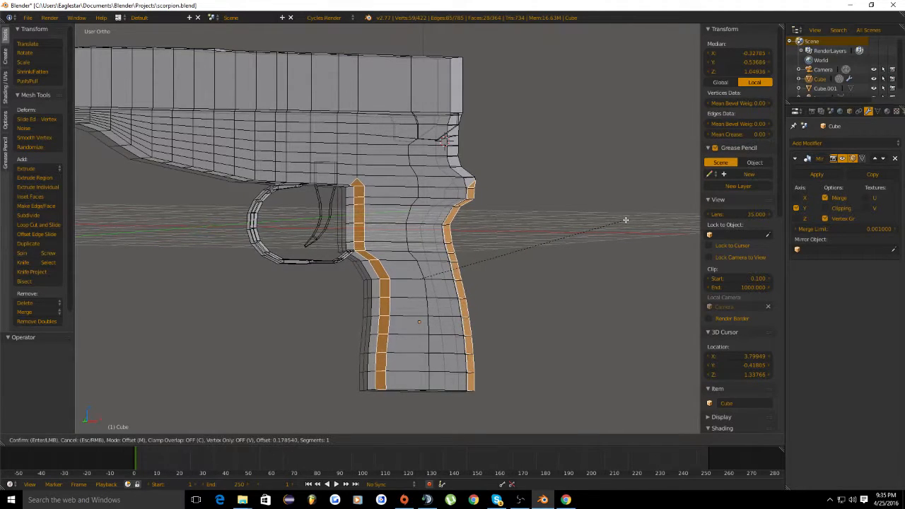
mouse_move(630, 218)
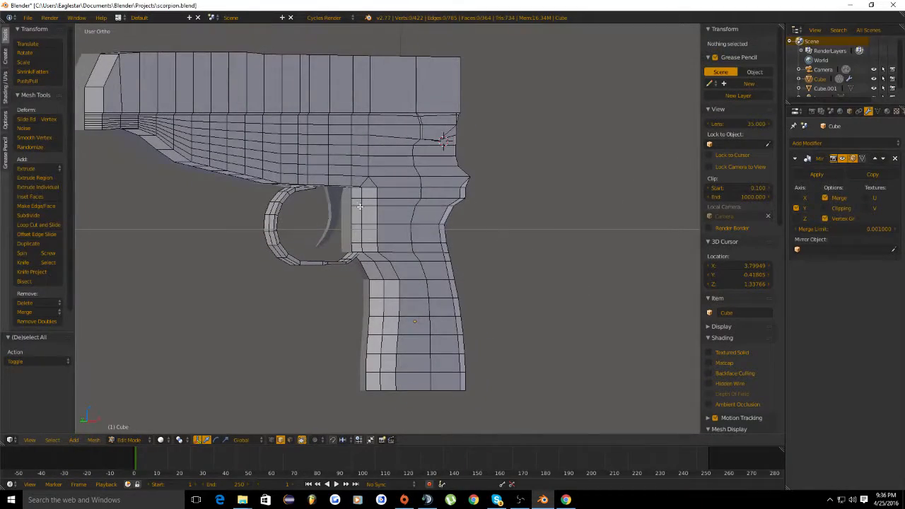
Move the block's rear edge vertices so it blends into the front of the grip
scroll(up, 3)
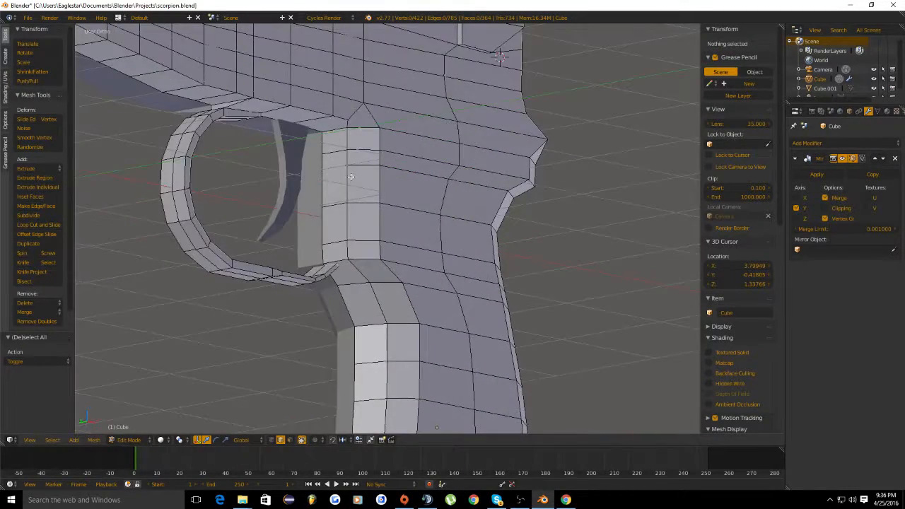
click(351, 177)
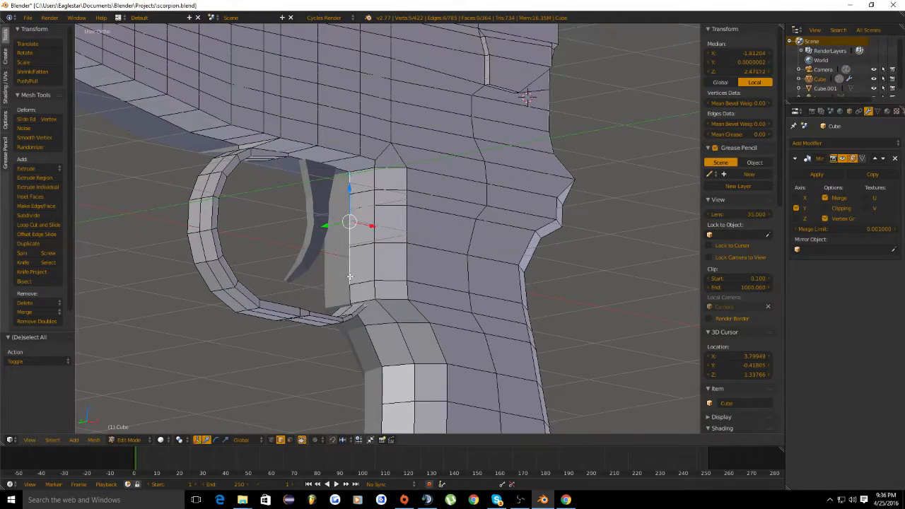
drag(351, 224, 346, 237)
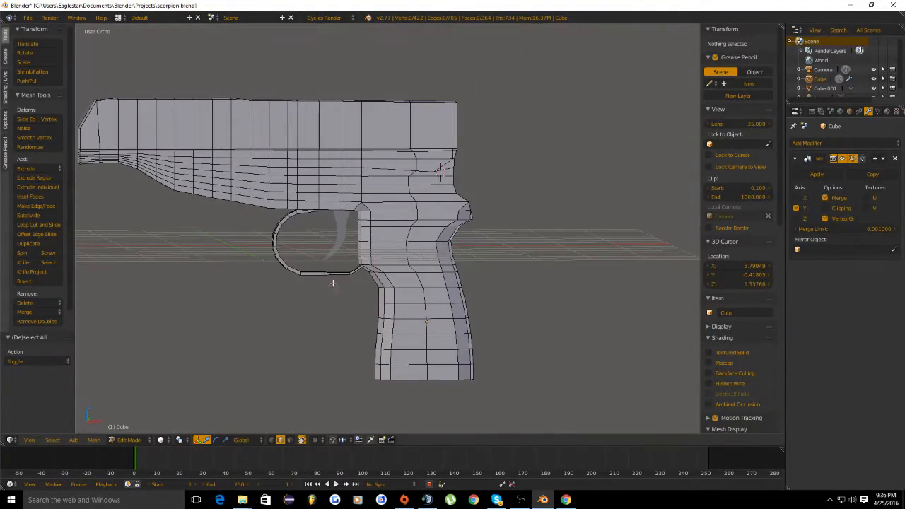
scroll(up, 3)
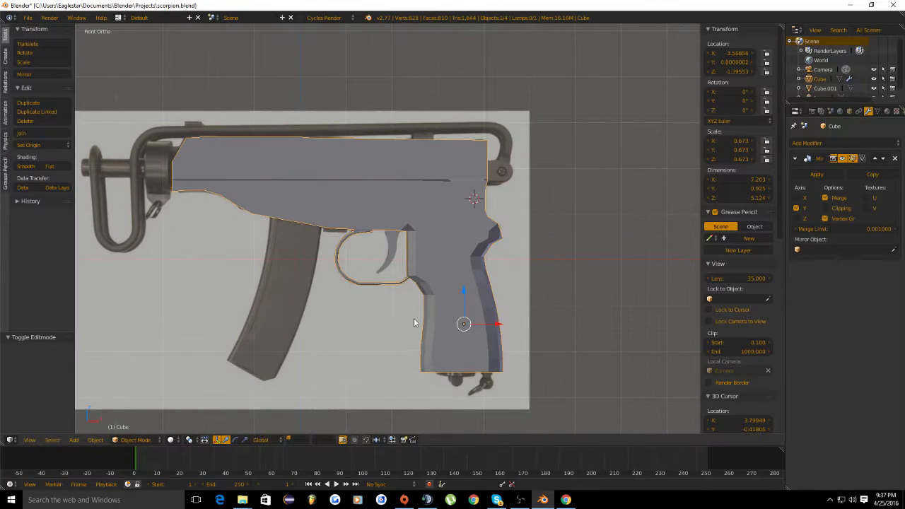
Zoom out to compare the see-through model against the Scorpion reference image
scroll(down, 3)
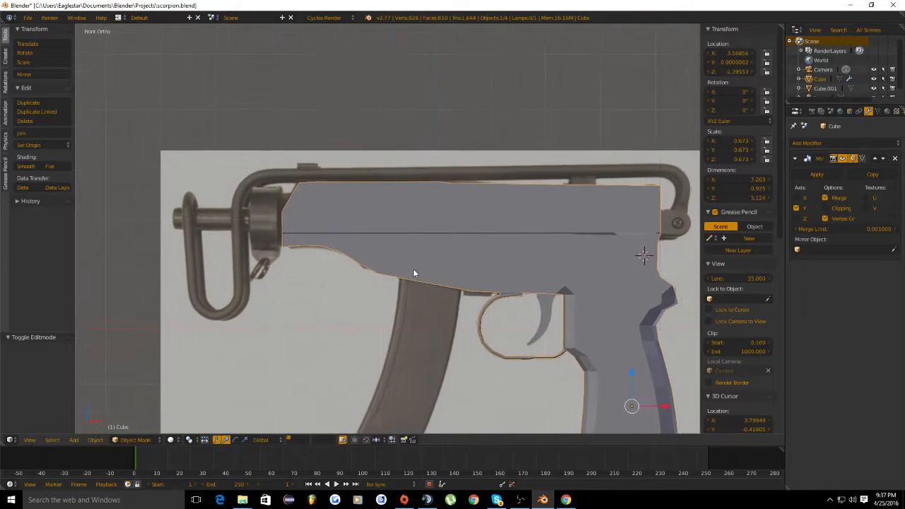
scroll(down, 3)
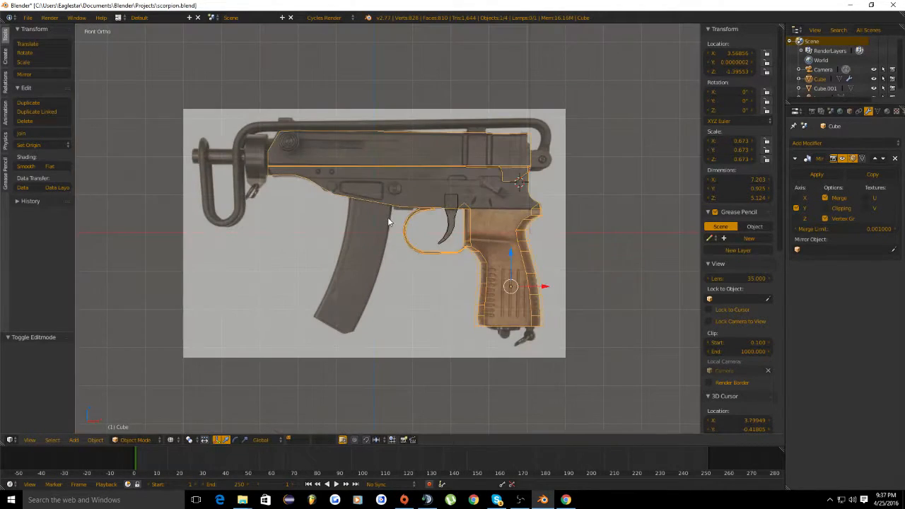